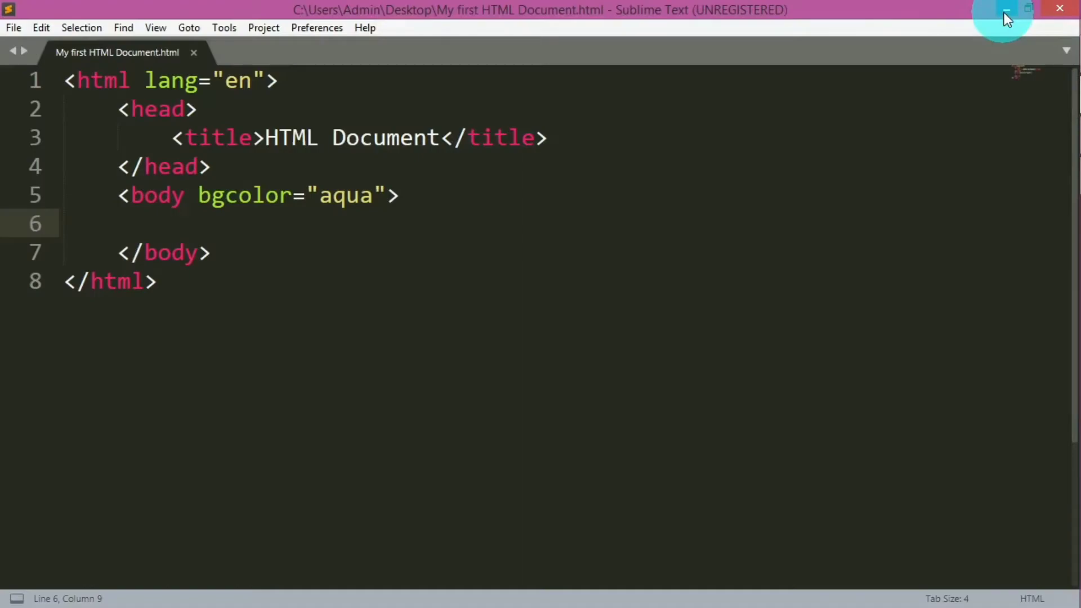
# Step: Minimize Sublime Text to reveal the WordPad 'Definition Lists' notes
pyautogui.click(1004, 9)
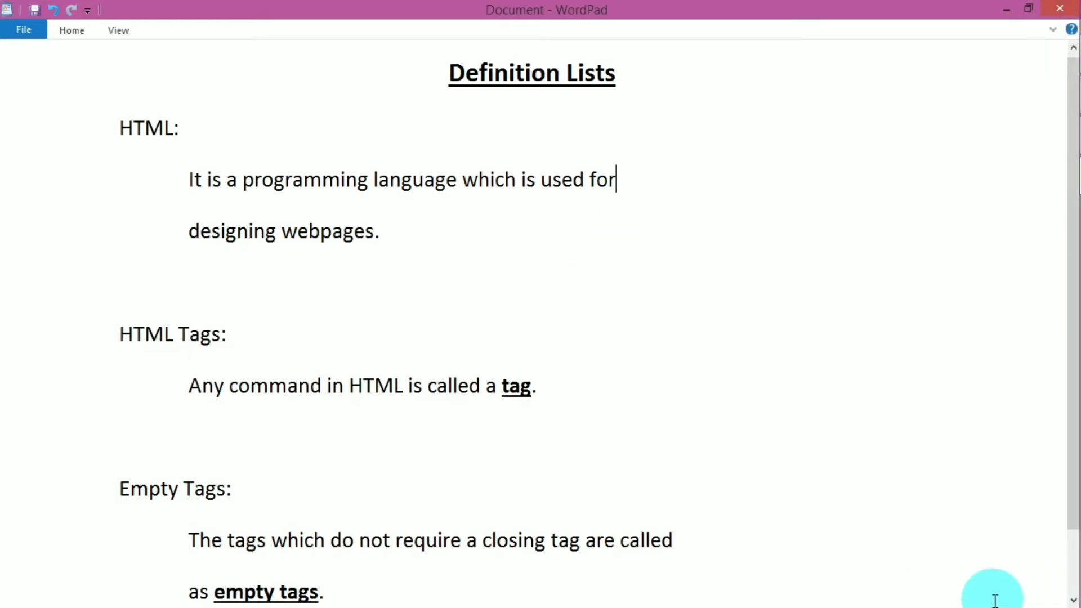
pyautogui.moveTo(846, 362)
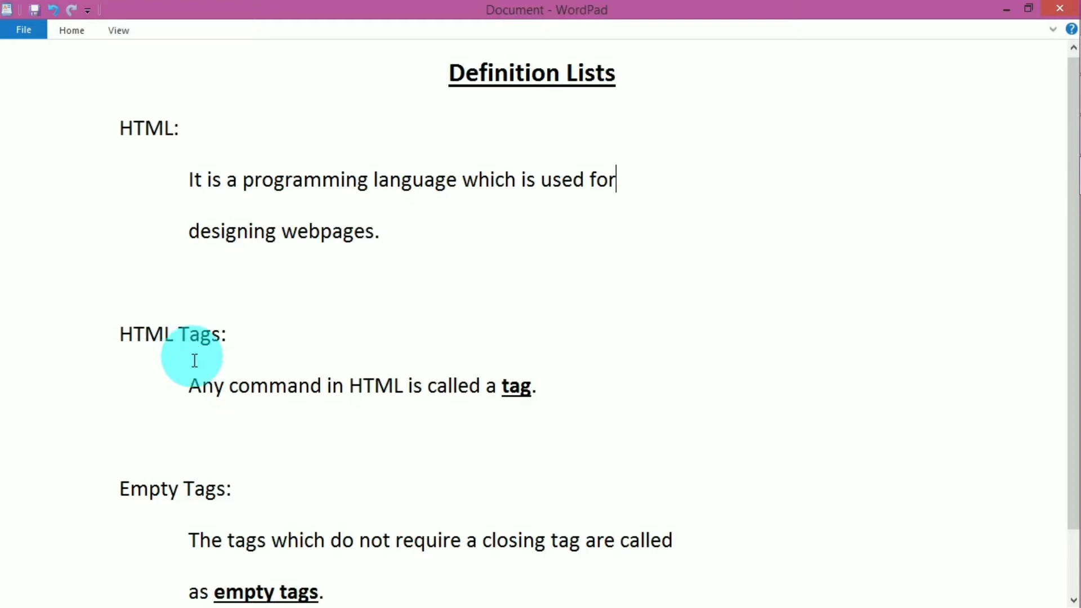
pyautogui.moveTo(319, 423)
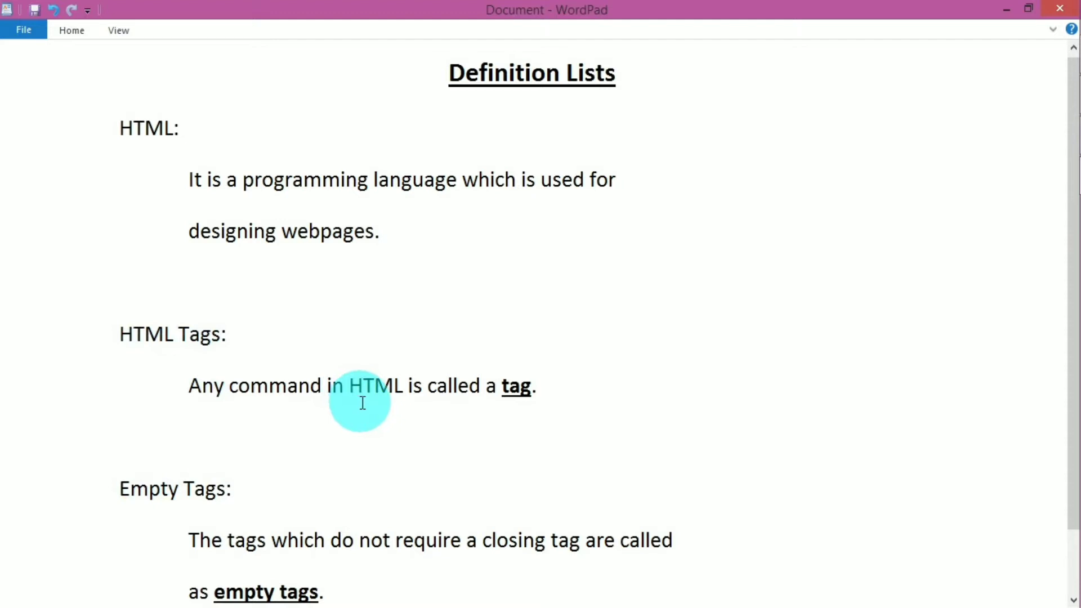
pyautogui.moveTo(343, 329)
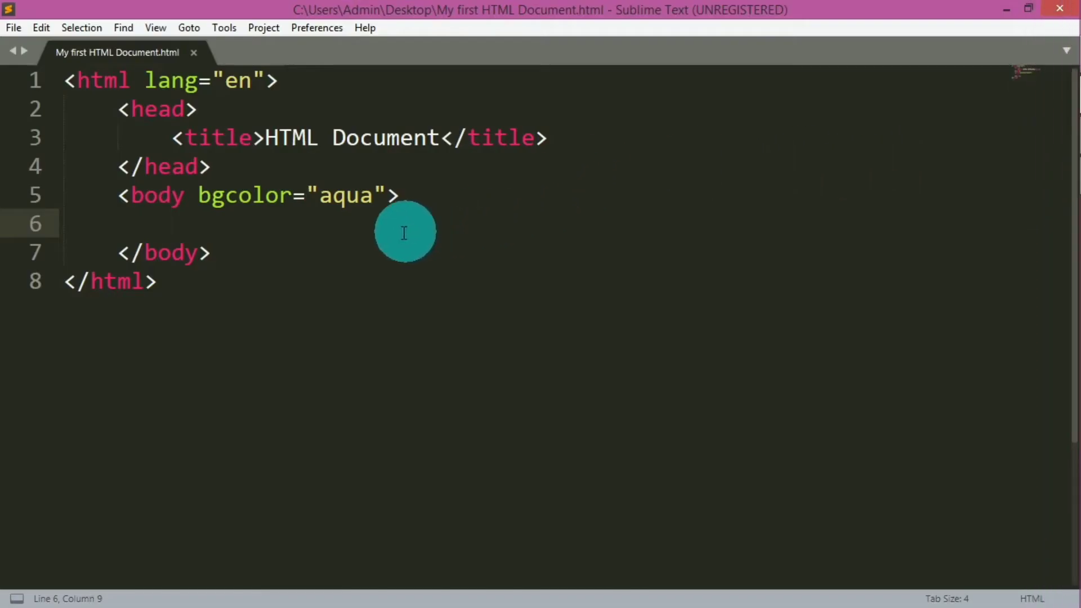
pyautogui.moveTo(396, 231)
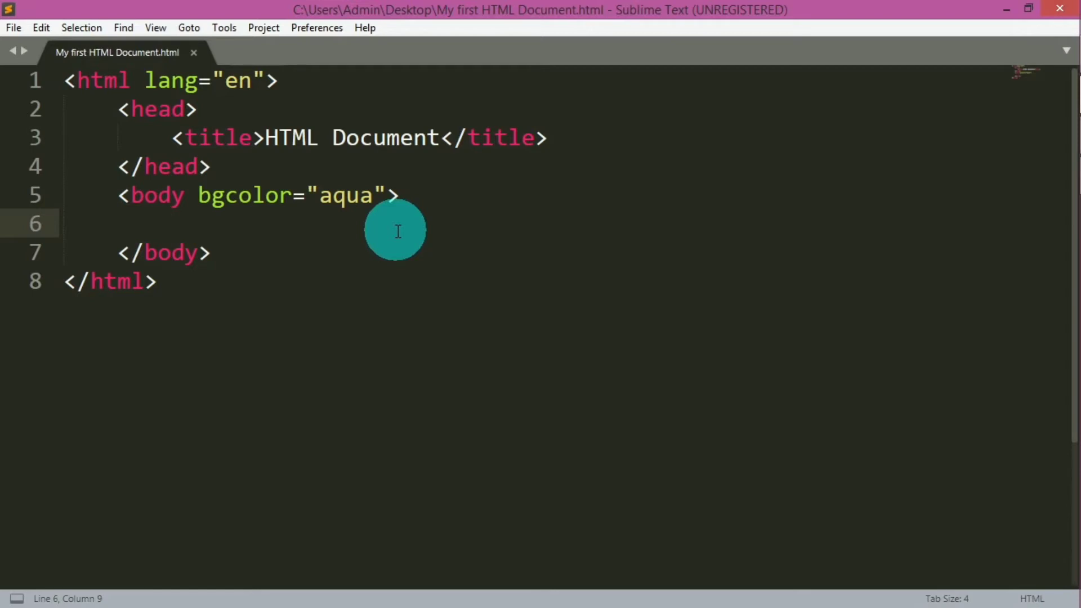
# Step: Add a <dl> list in the body with the term 'HTML:'
pyautogui.write('<dl>')
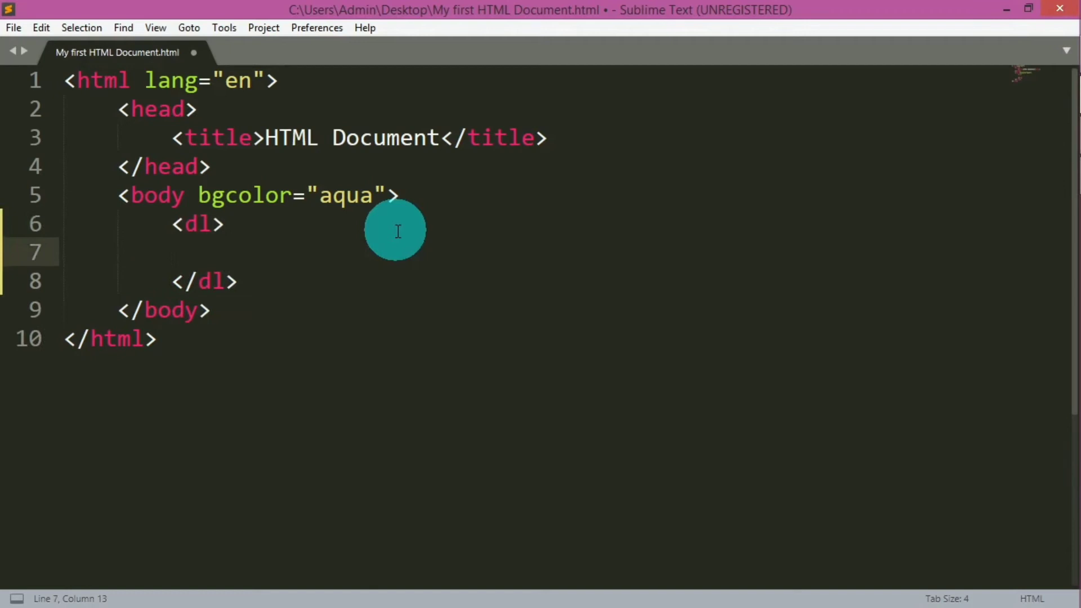
pyautogui.press('ctrl+s')
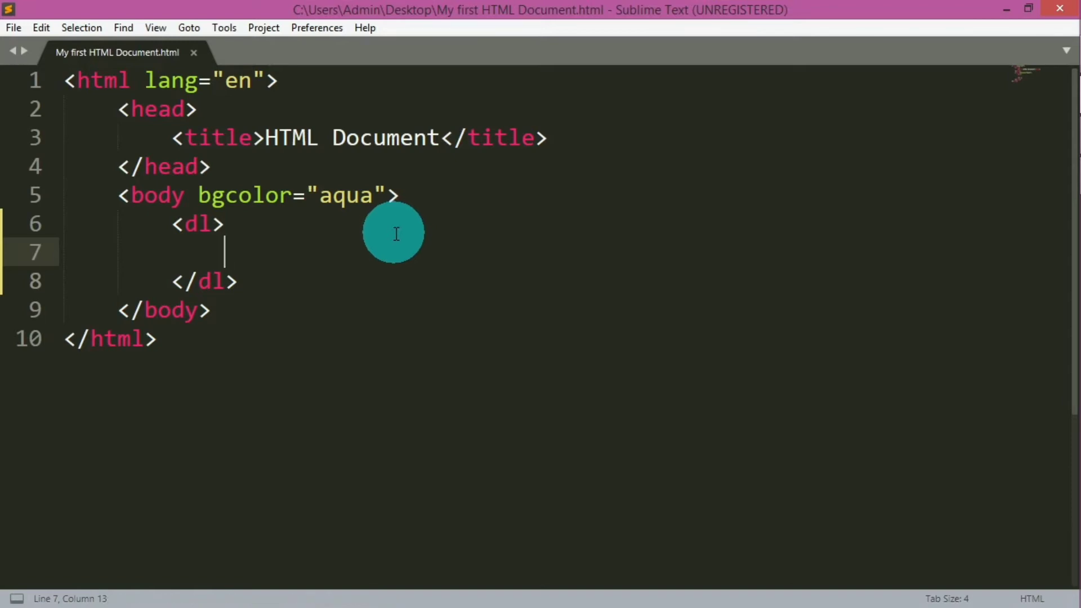
pyautogui.write('<dt></dt>')
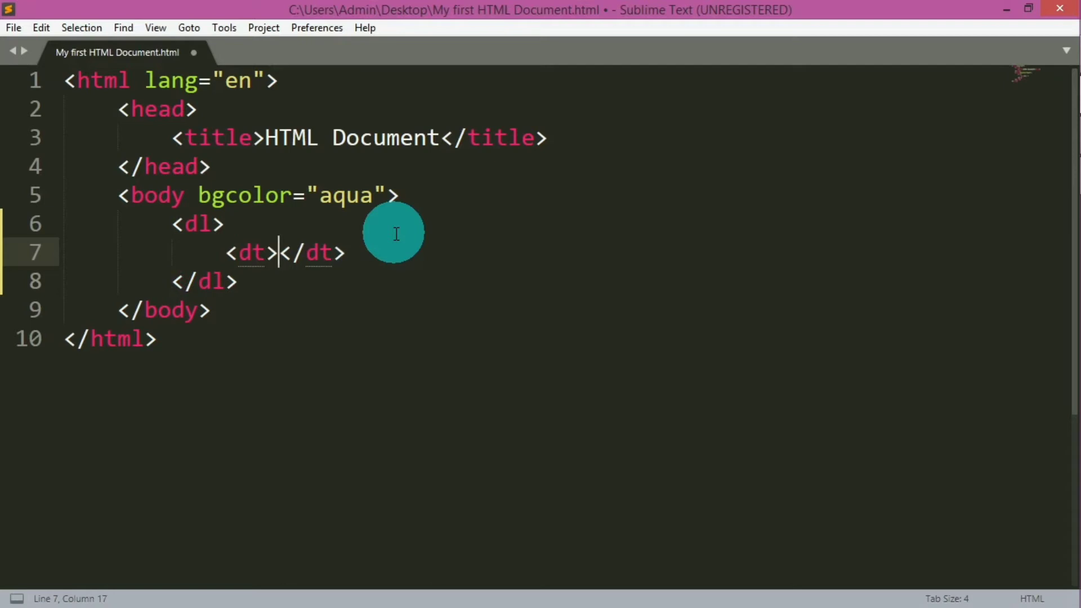
pyautogui.write('HTML')
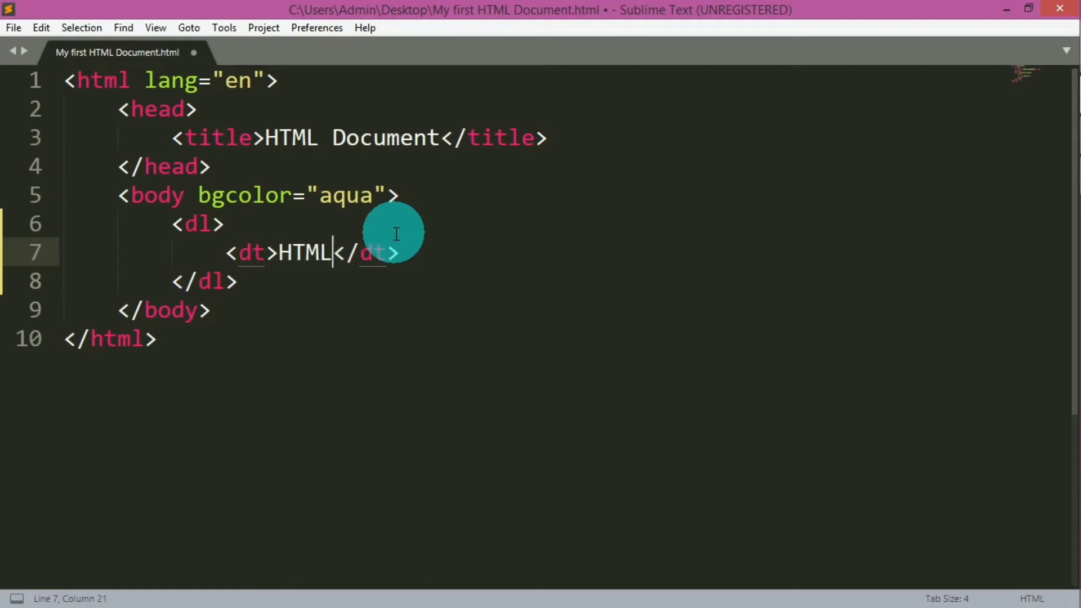
pyautogui.write(':')
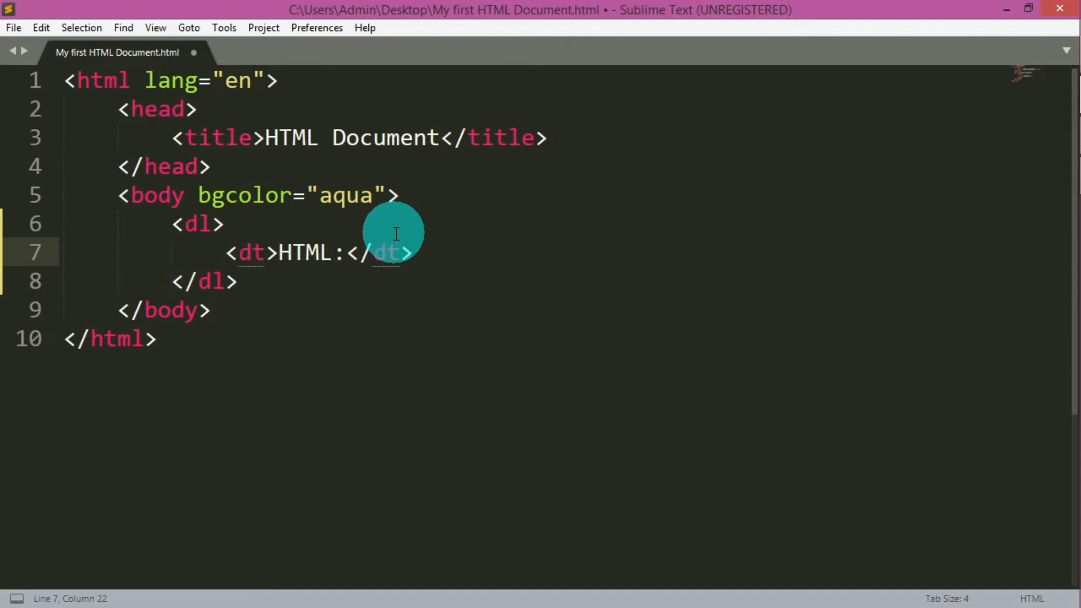
# Step: Add an empty <dd></dd> definition below the term and save
pyautogui.press('ctrl+s')
pyautogui.write('<')
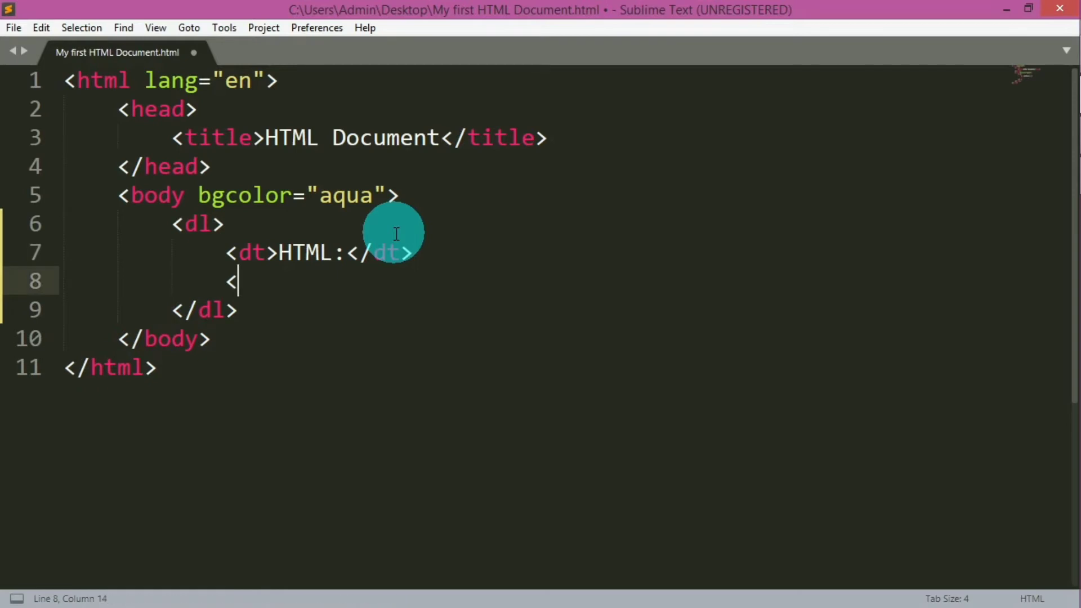
pyautogui.write('dd')
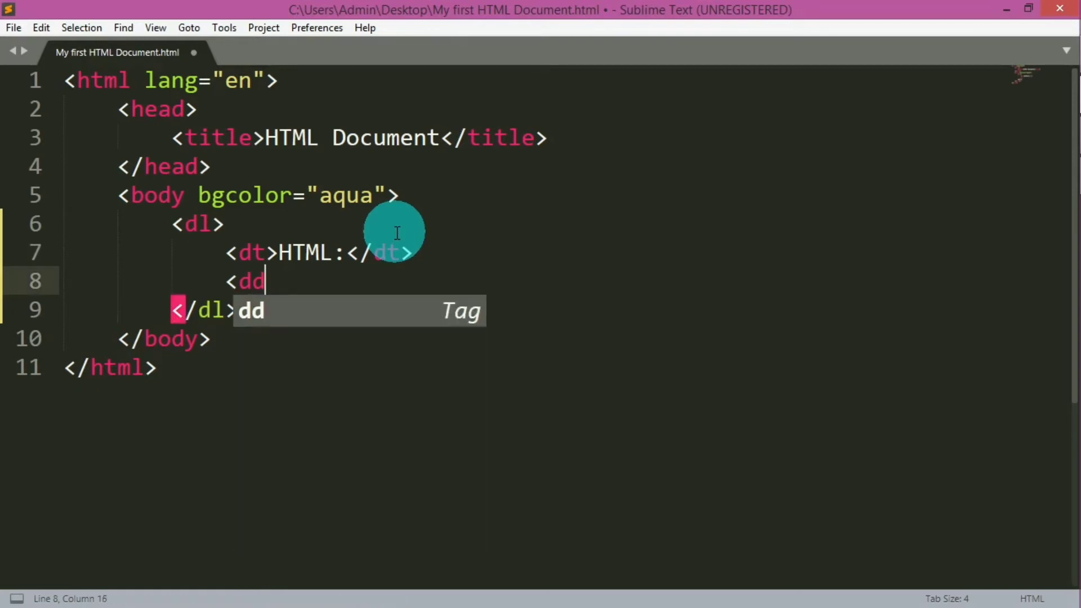
pyautogui.press('tab')
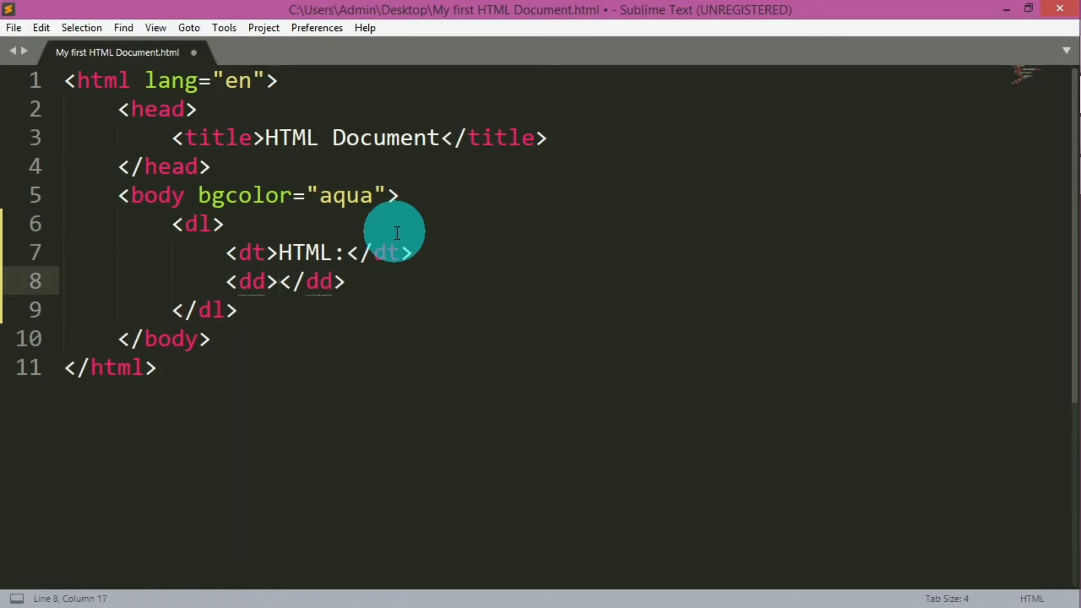
pyautogui.press('ctrl+s')
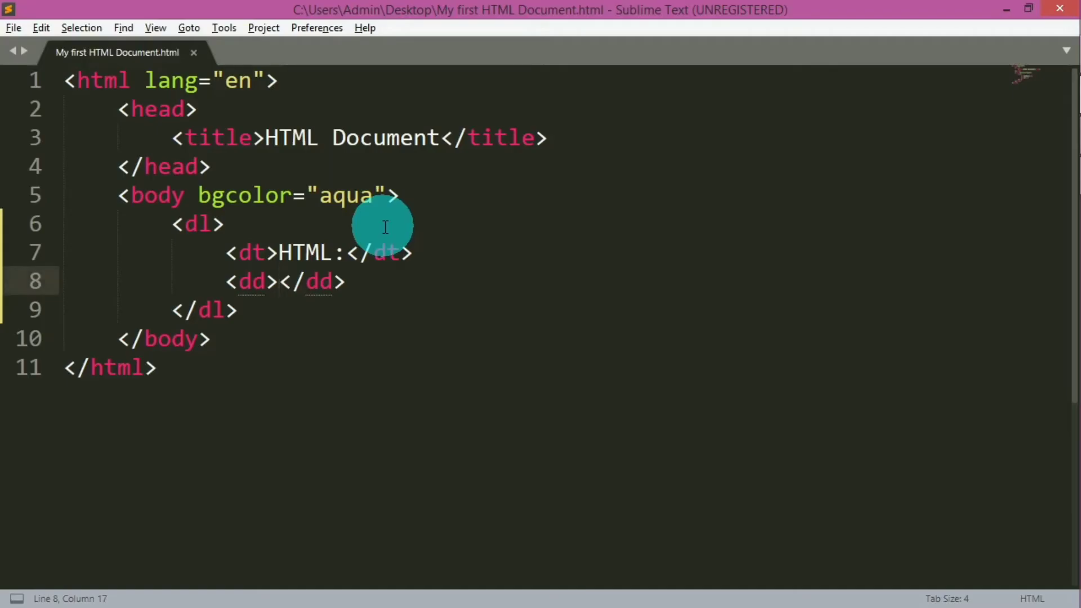
# Step: Type 'It is a programming language which is used for designing webpages.' inside the <dd>
pyautogui.write('It is a programming language which is used for designing webpages')
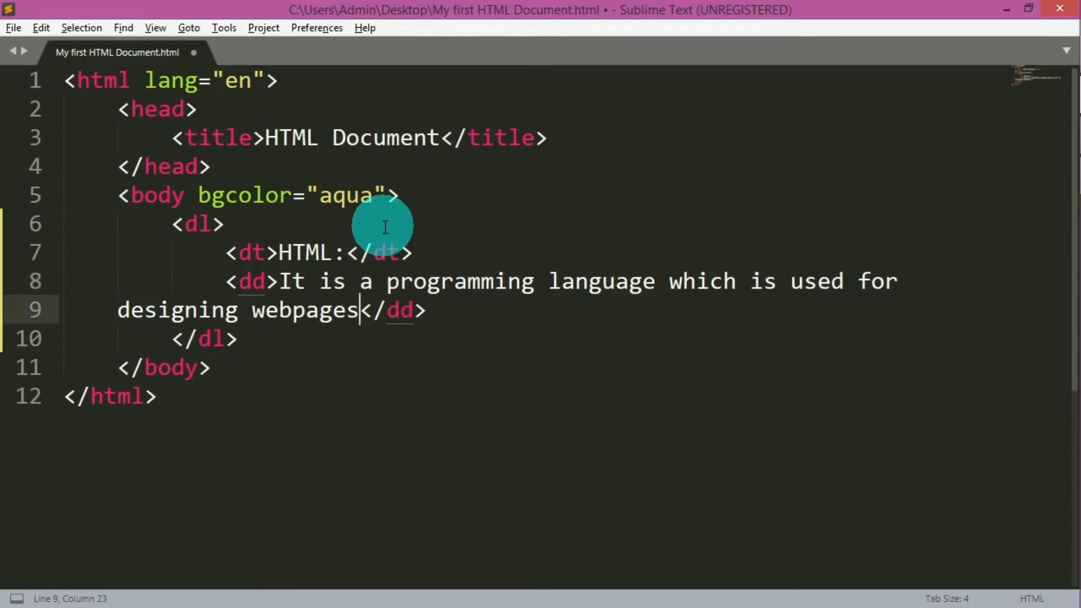
pyautogui.write('.')
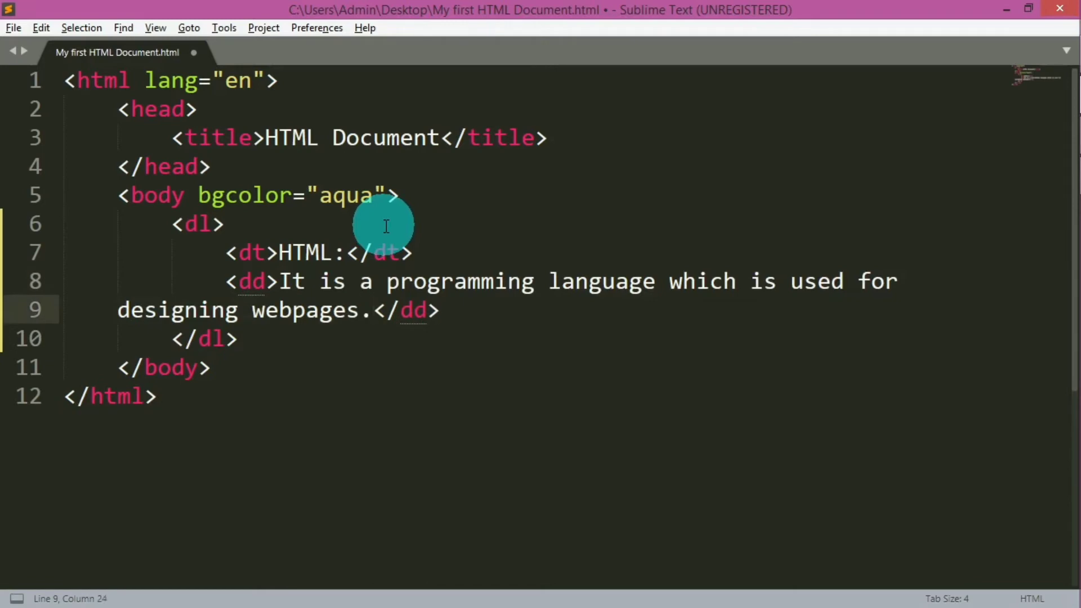
pyautogui.press('alt+tab')
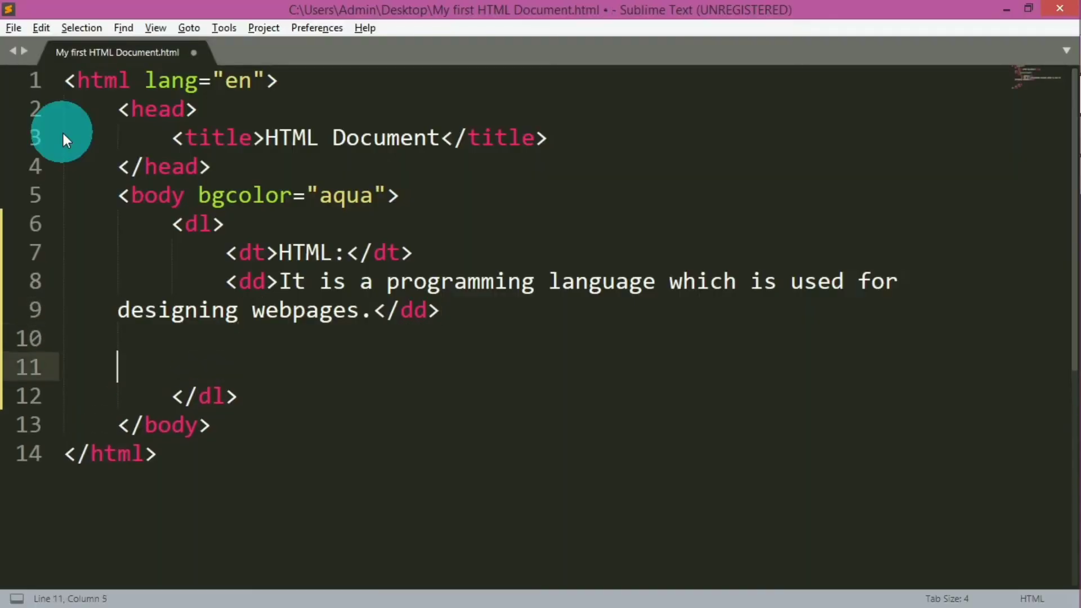
# Step: Add the term <dt>HTML Tags</dt> and begin a <dd> tag below it
pyautogui.write('<dt></dt>')
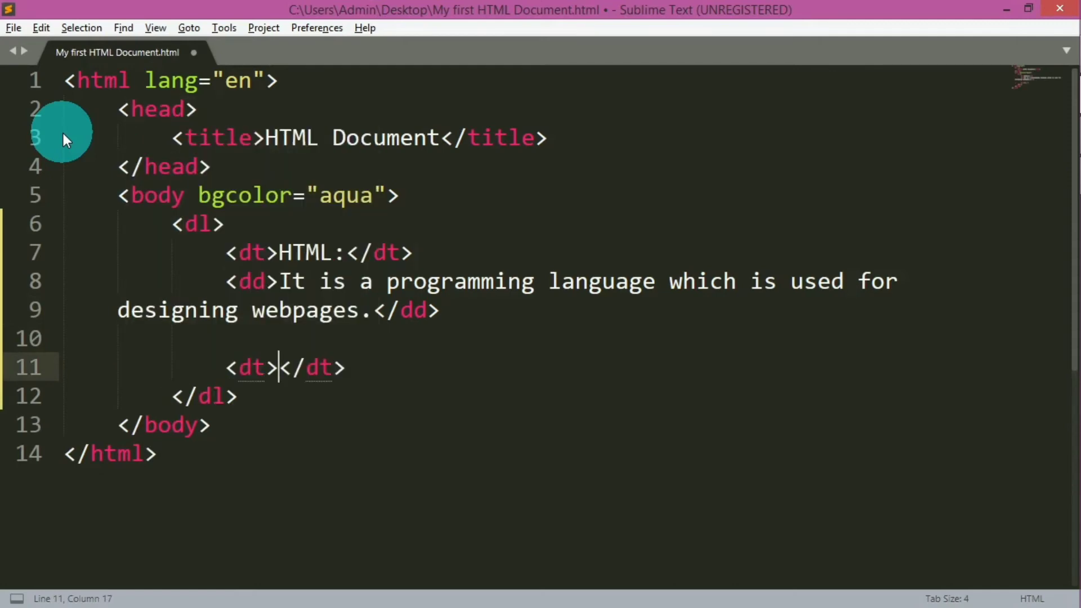
pyautogui.write('HTML')
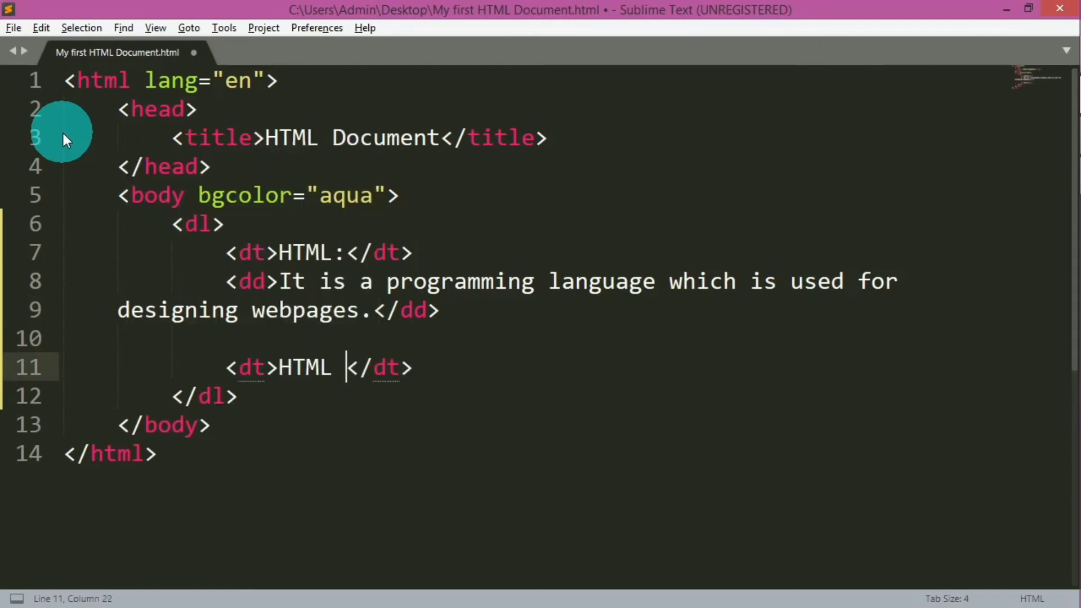
pyautogui.write('Tags')
pyautogui.write('<')
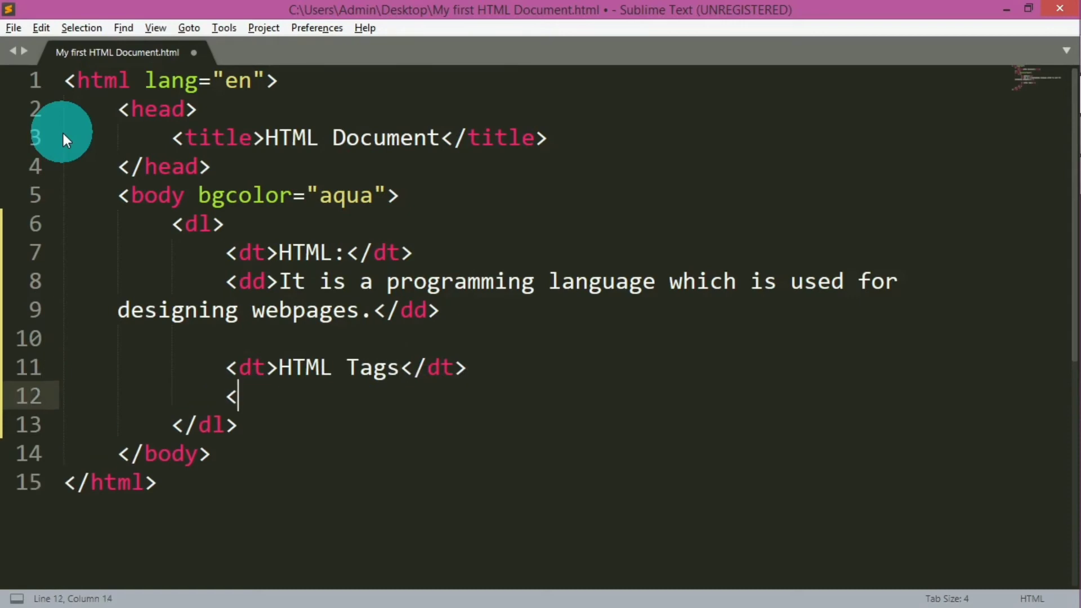
pyautogui.write('dd')
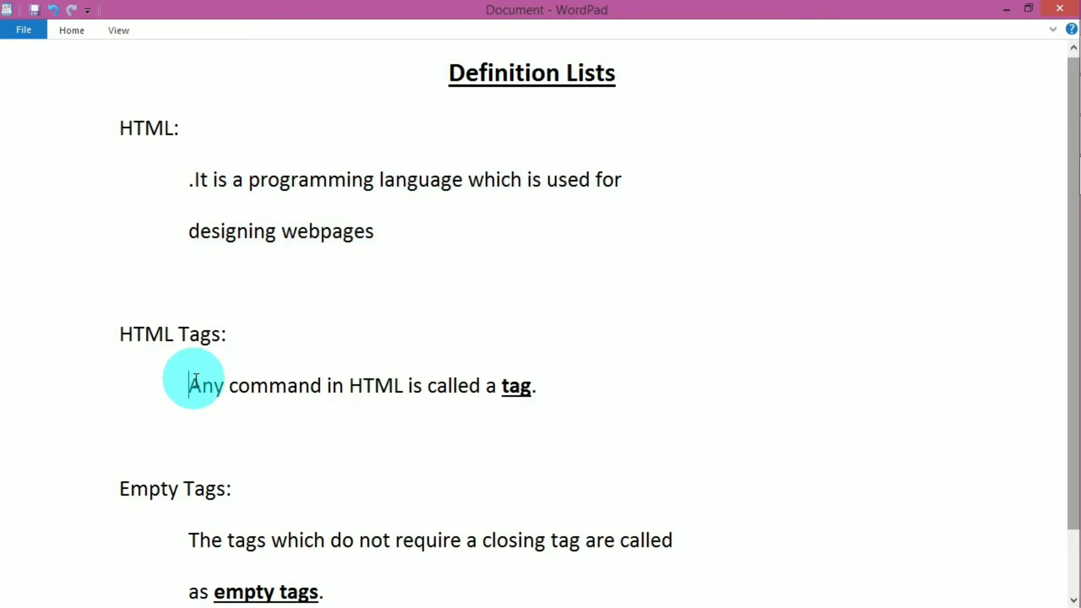
# Step: Select 'Any command in HTML is called a tag.' in the WordPad notes
pyautogui.moveTo(191, 385); pyautogui.dragTo(534, 385)
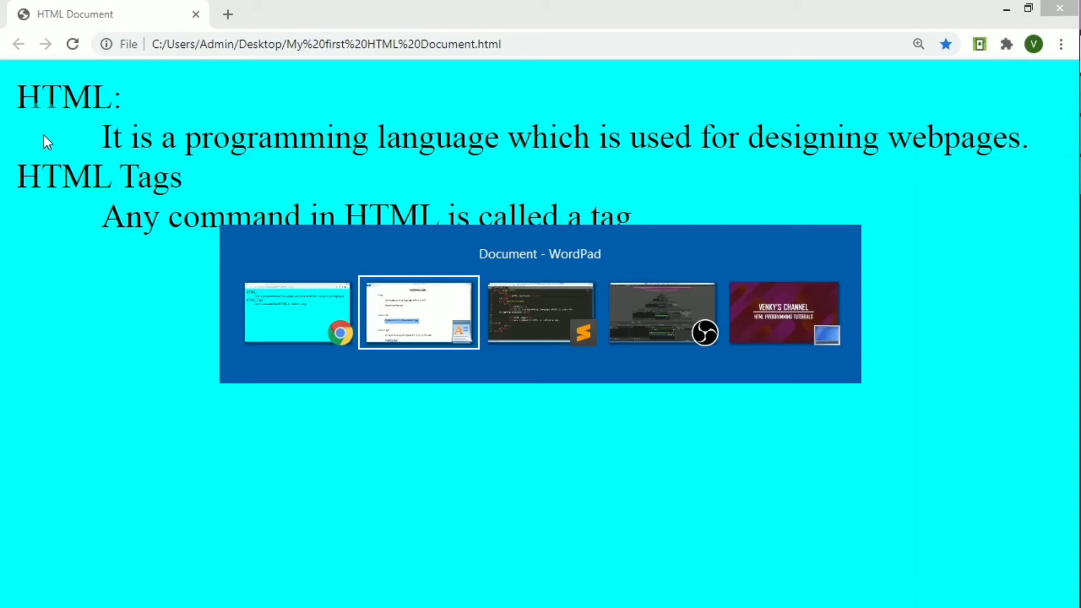
# Step: Return to Sublime Text and place the cursor at the HTML Tags term line
pyautogui.click(418, 311)
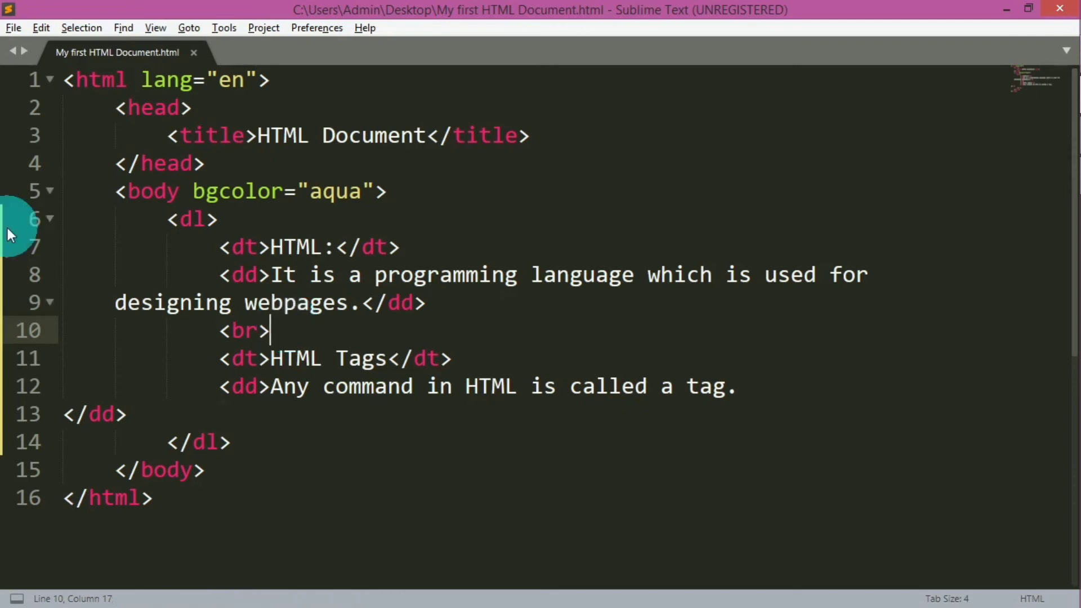
pyautogui.click(439, 358)
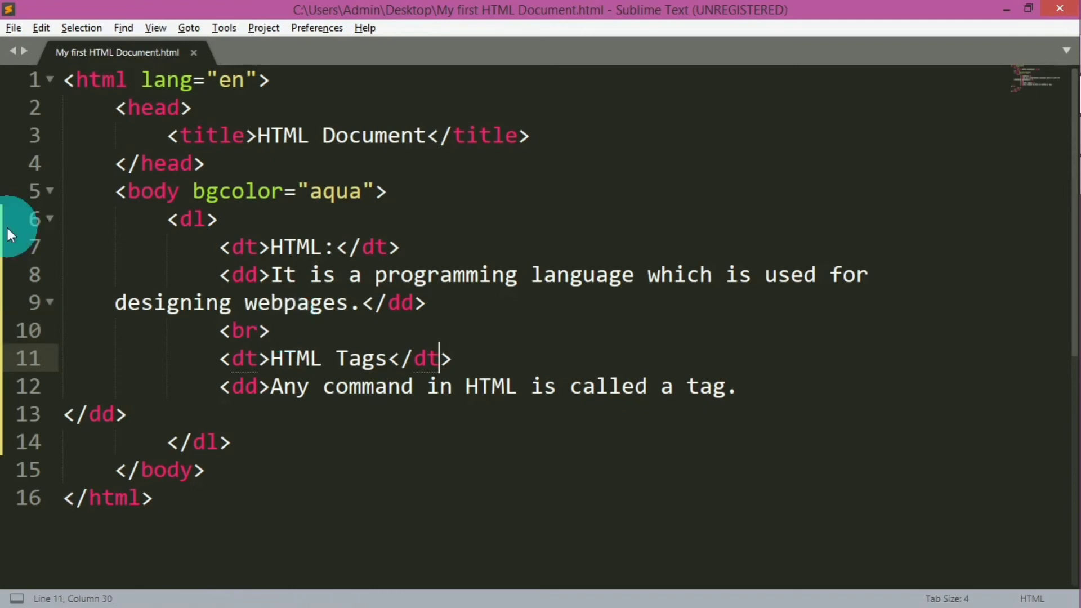